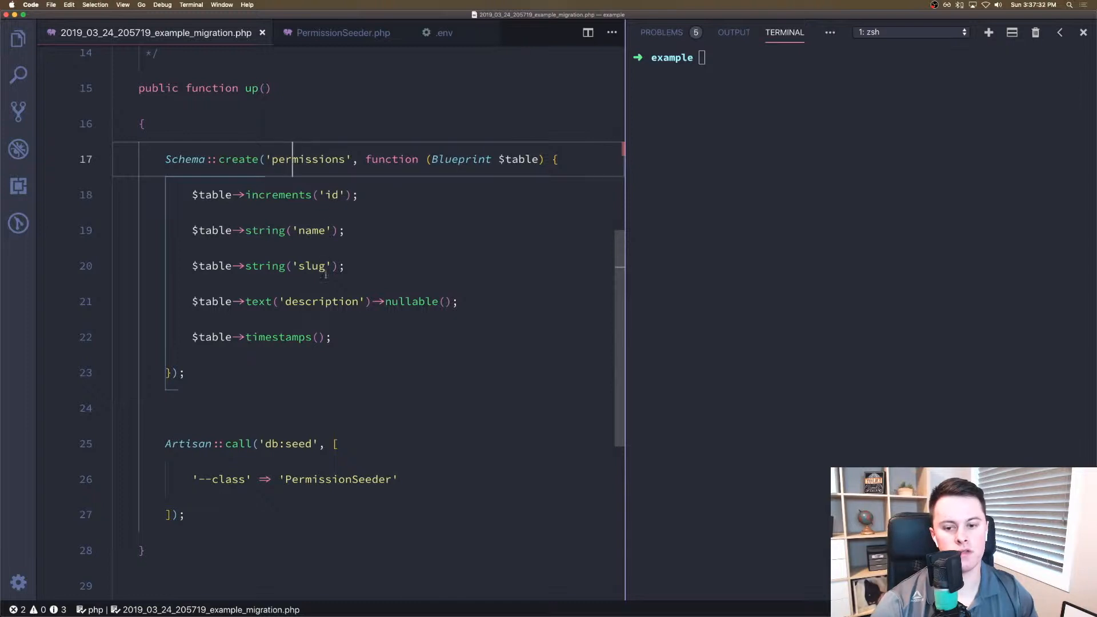
Step: View PermissionSeeder.php, whose run() method inserts the Administrator, Editor and Guest rows
left_click(343, 33)
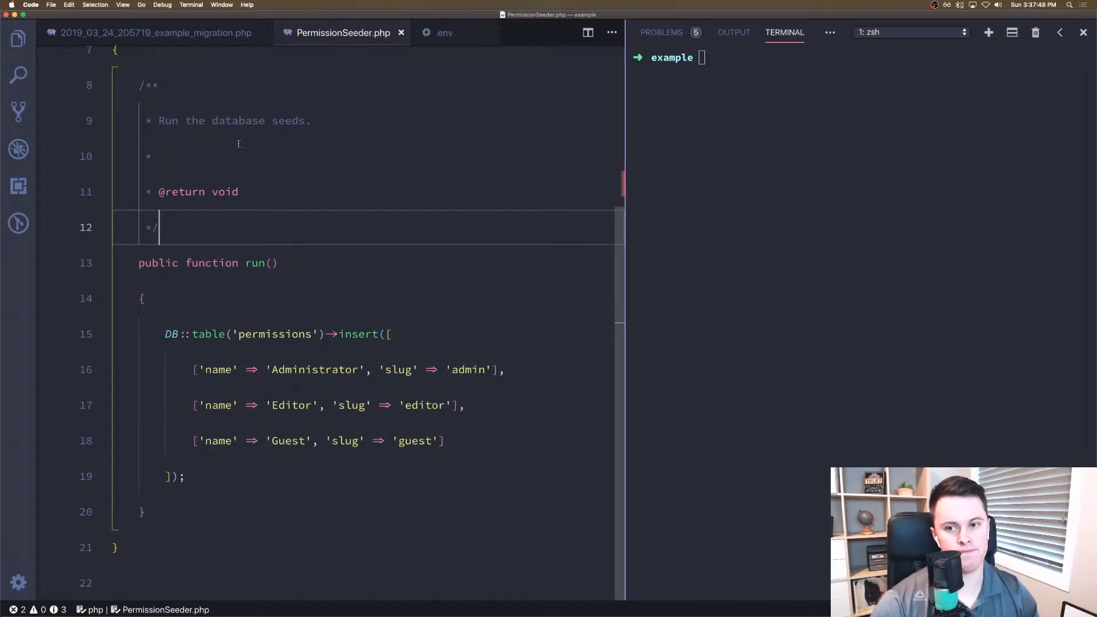
Step: Return to example_migration.php showing the db:seed call with PermissionSeeder
left_click(155, 32)
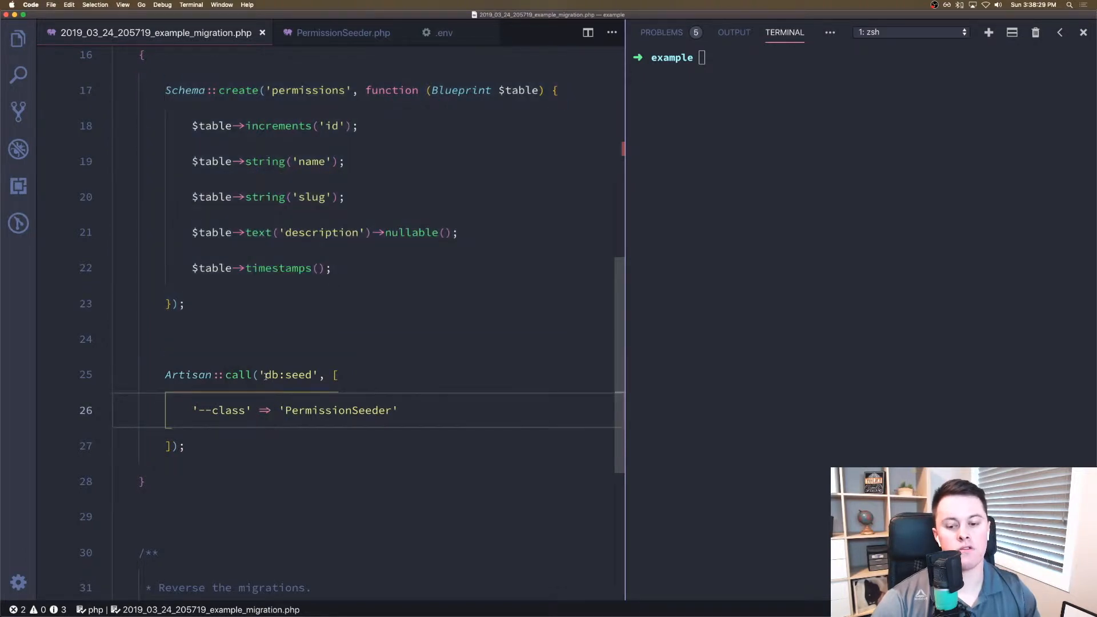
Step: Highlight the db:seed call, then run 'art migrate' in the terminal
double_click(290, 375)
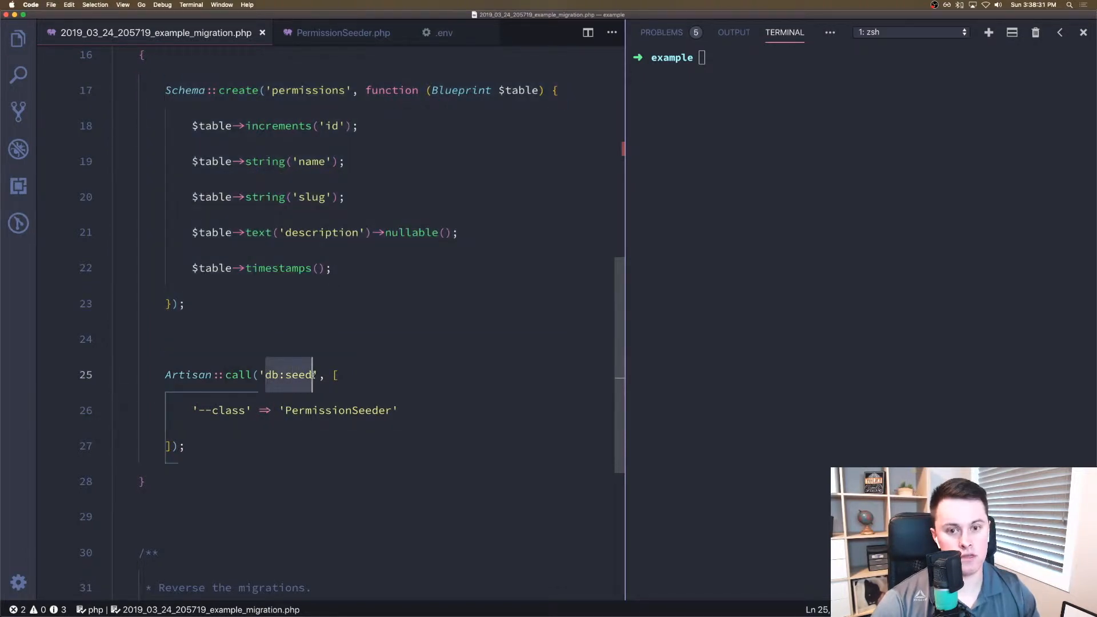
double_click(221, 410)
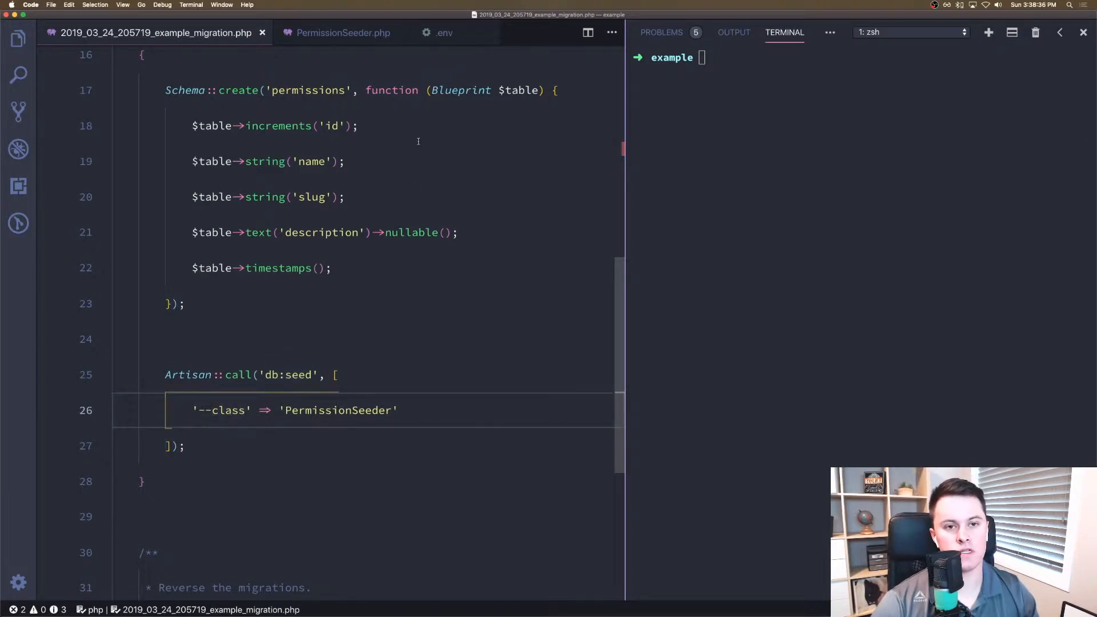
type("art migrate")
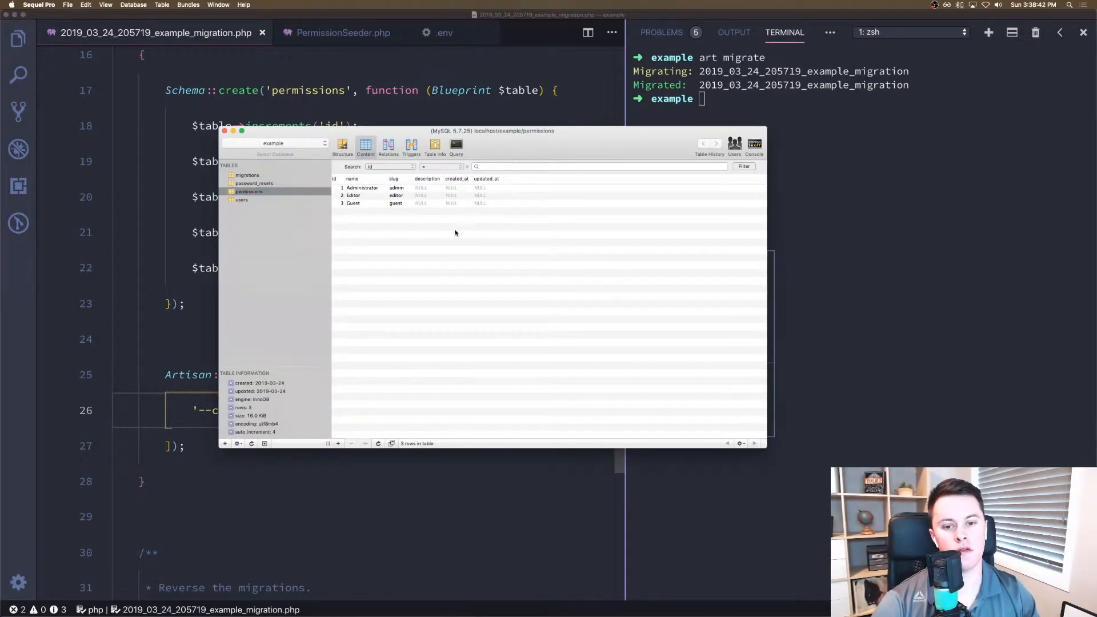
mouse_move(392, 223)
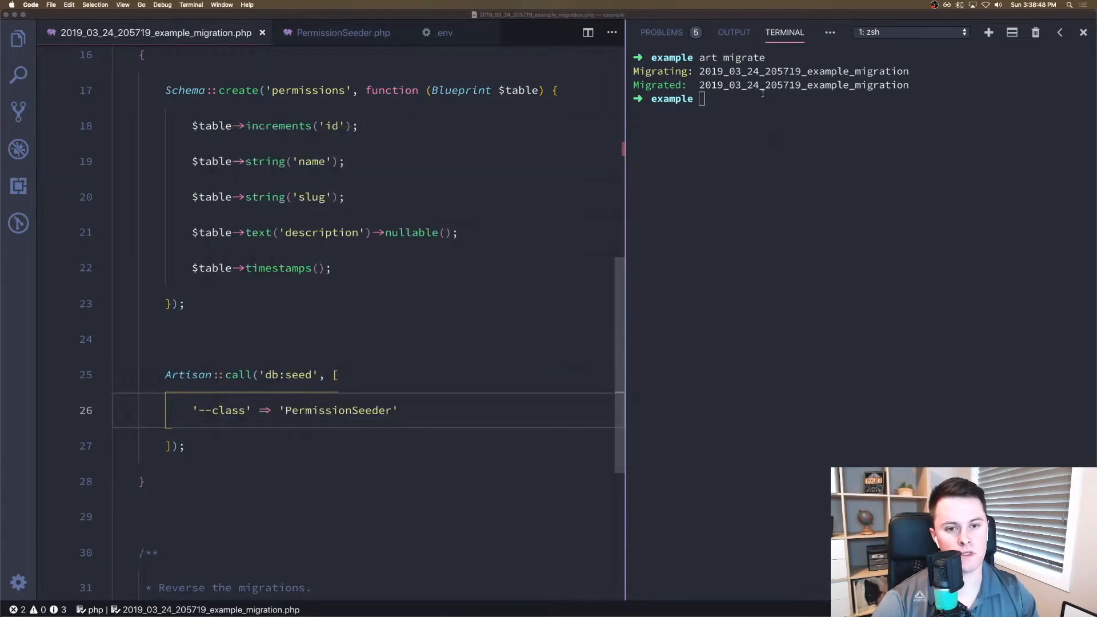
Step: Roll back the example migration with 'art migrate:rollback' after checking Sequel Pro
type("art migrate:rollback")
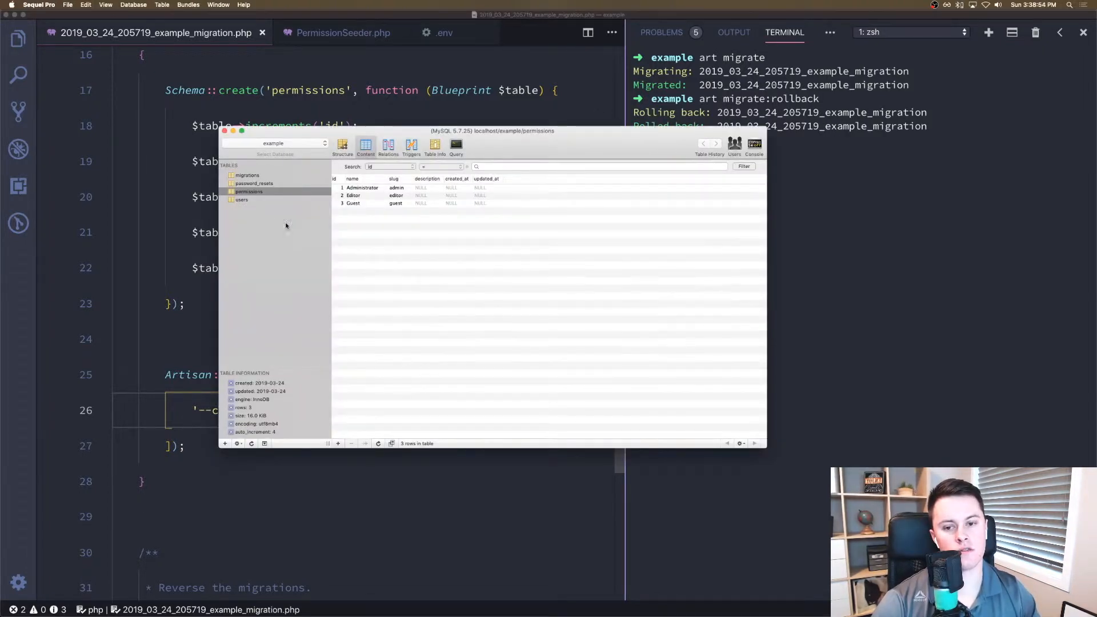
left_click(133, 5)
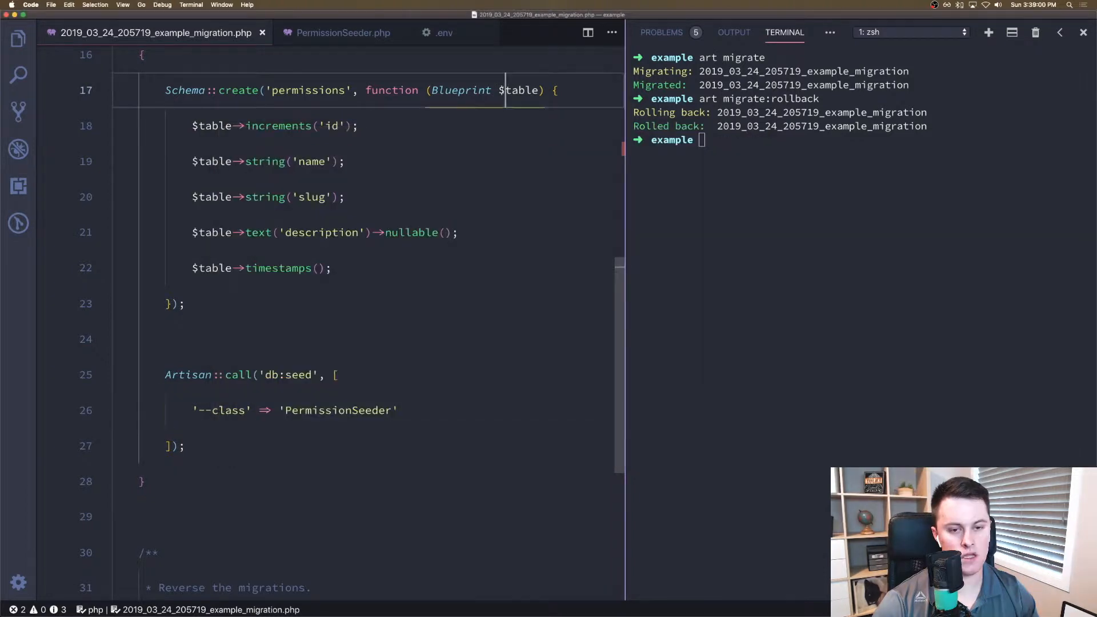
Step: Check APP_ENV=production in .env and answer 'yes' to the migrate confirmation
double_click(519, 90)
type("art migrate")
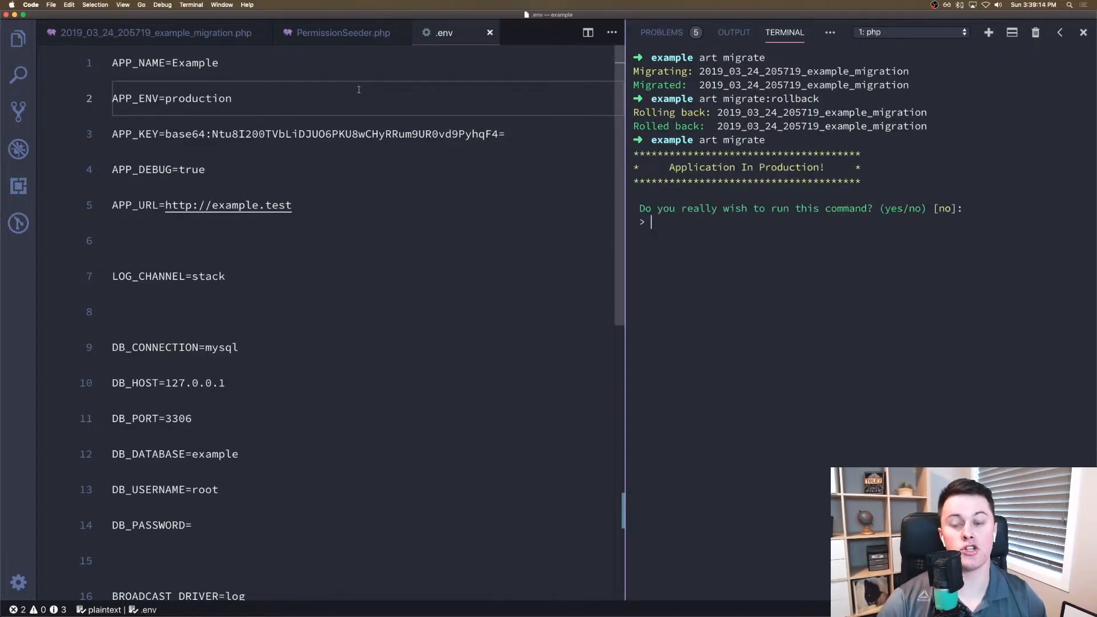
mouse_move(819, 264)
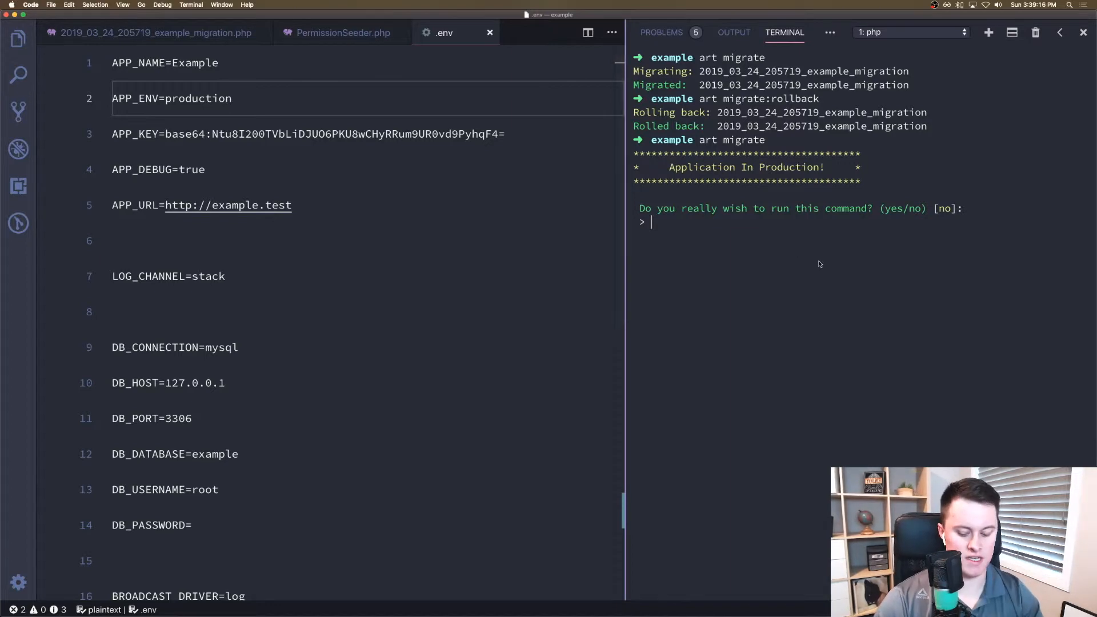
type("yes")
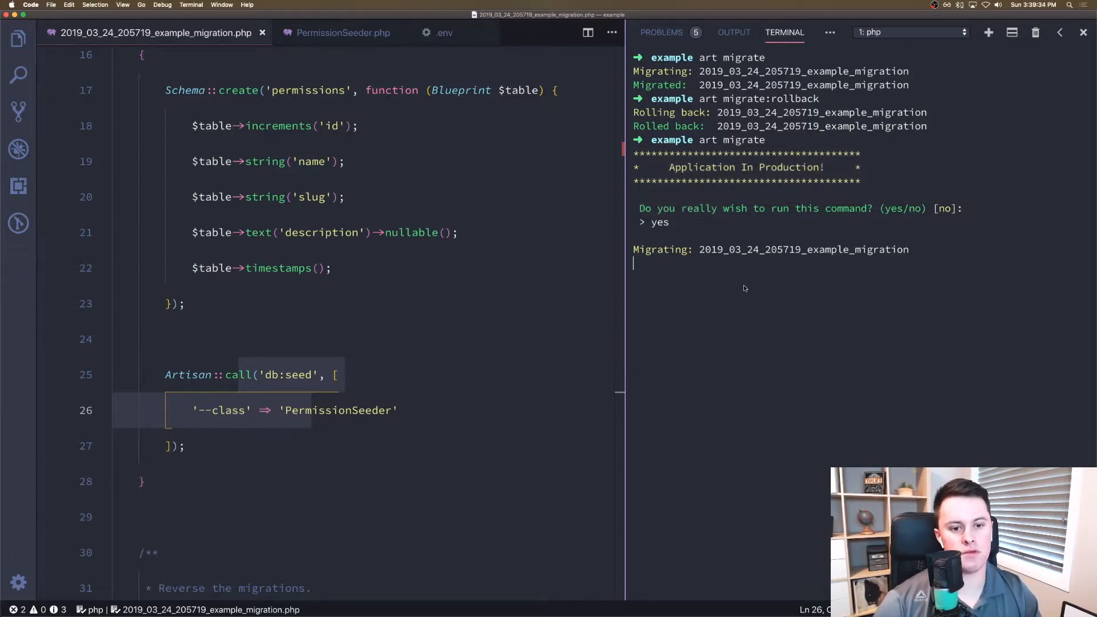
mouse_move(760, 283)
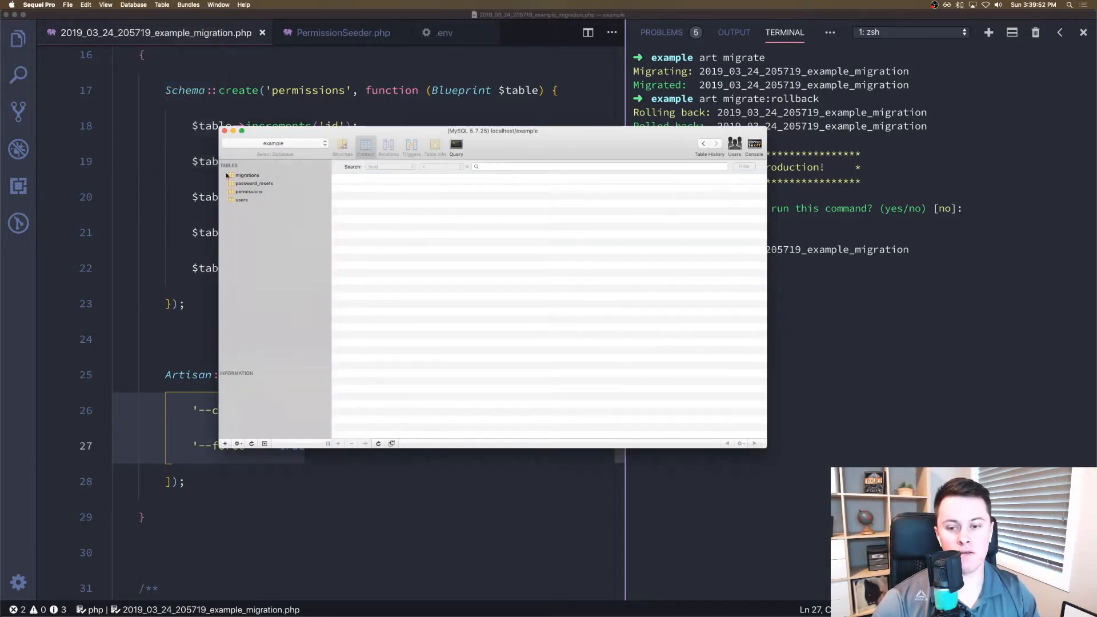
Step: Return to VS Code to cancel the stalled migration
left_click(249, 191)
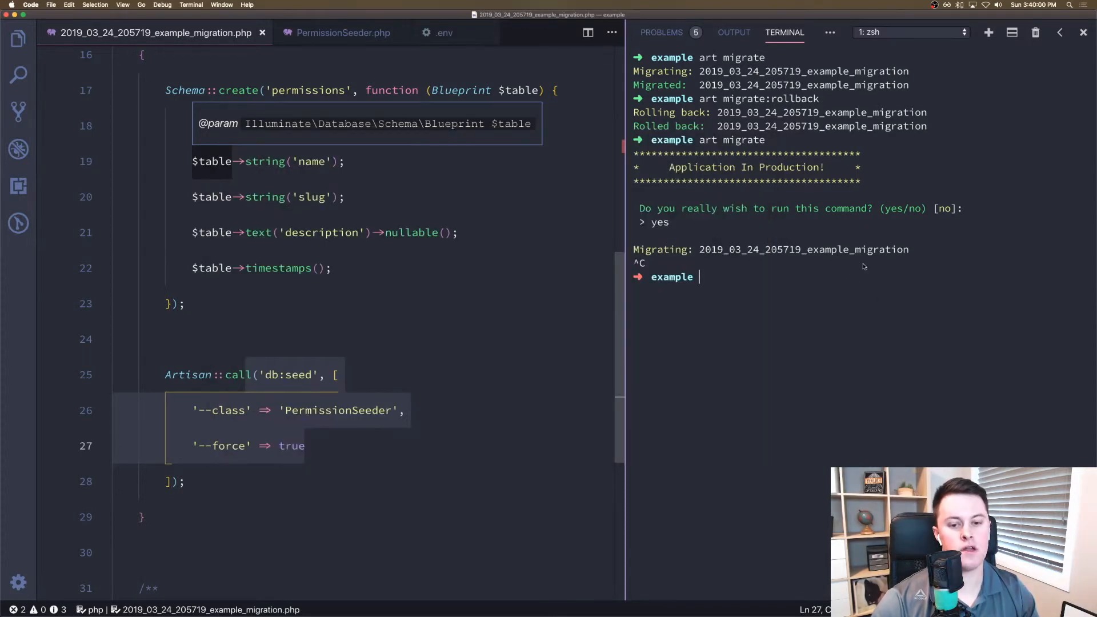
Step: Rerun 'art migrate' in production and confirm with 'yes' until it reports Migrated
type("art migrate")
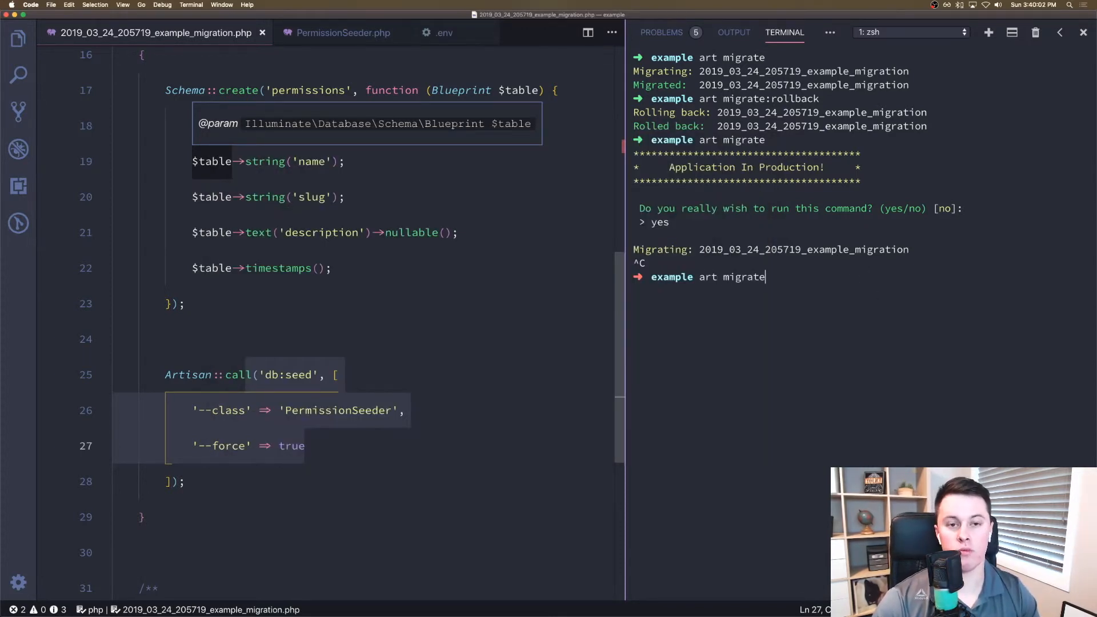
left_click(443, 32)
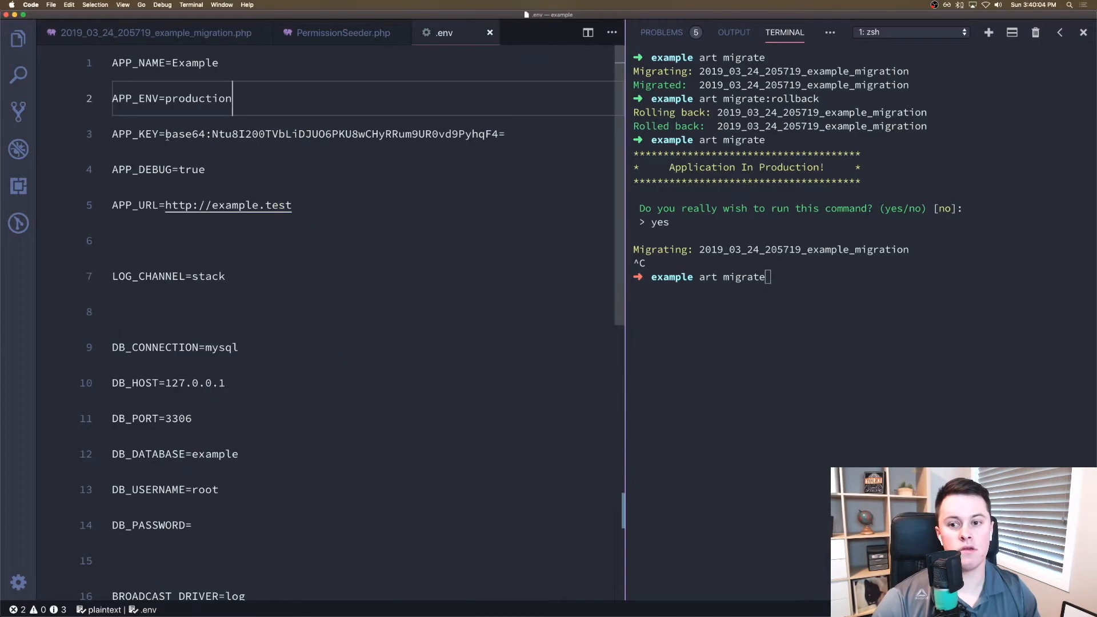
left_click(150, 32)
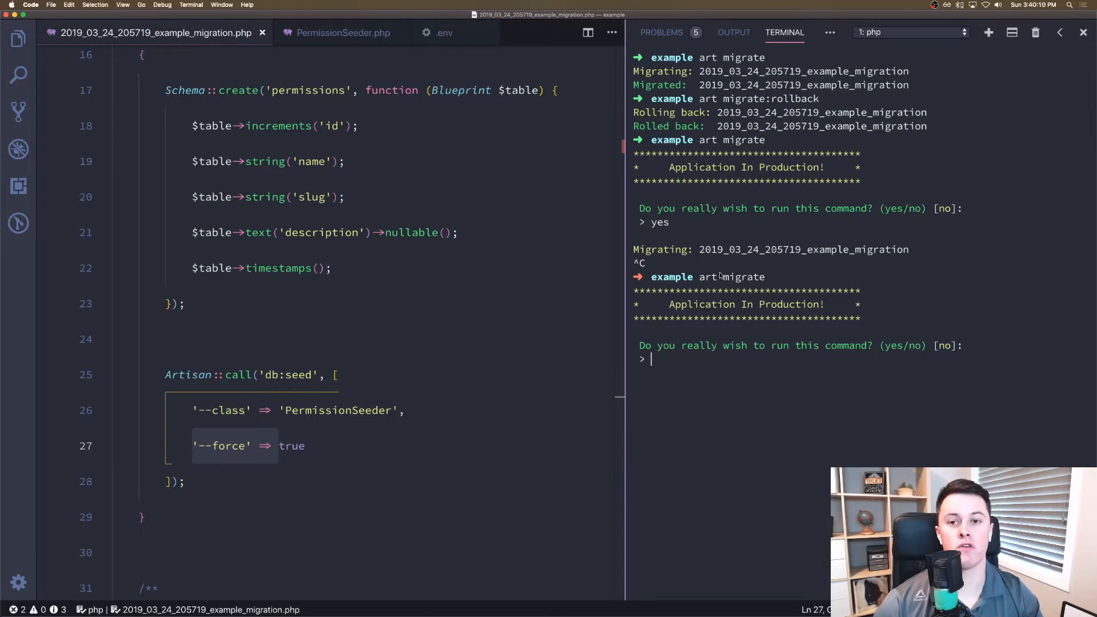
type("yes")
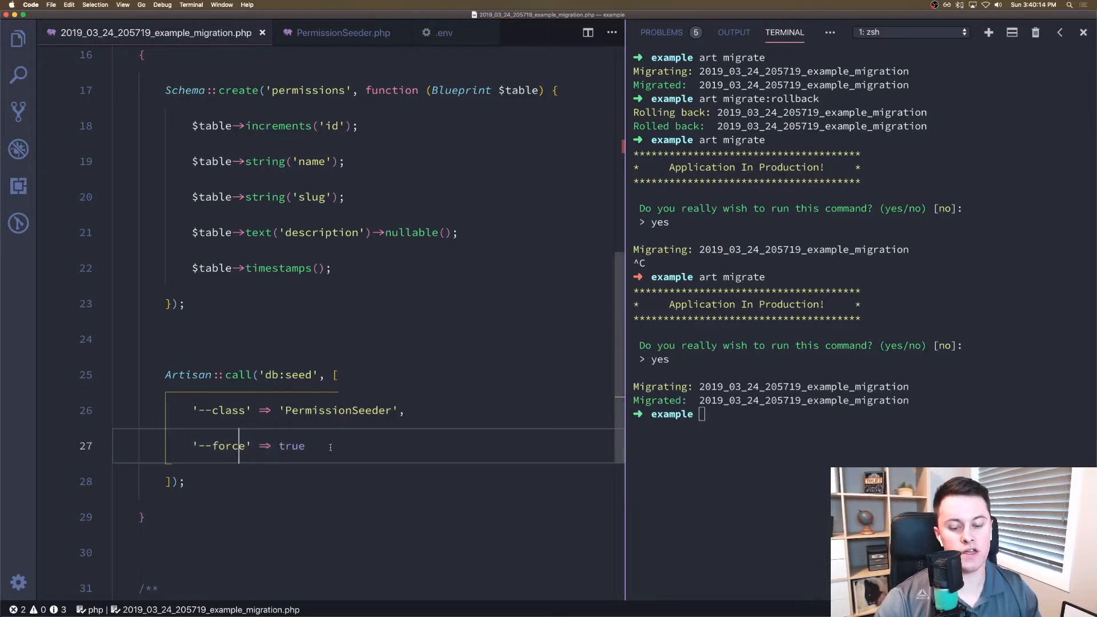
key("cmd+tab")
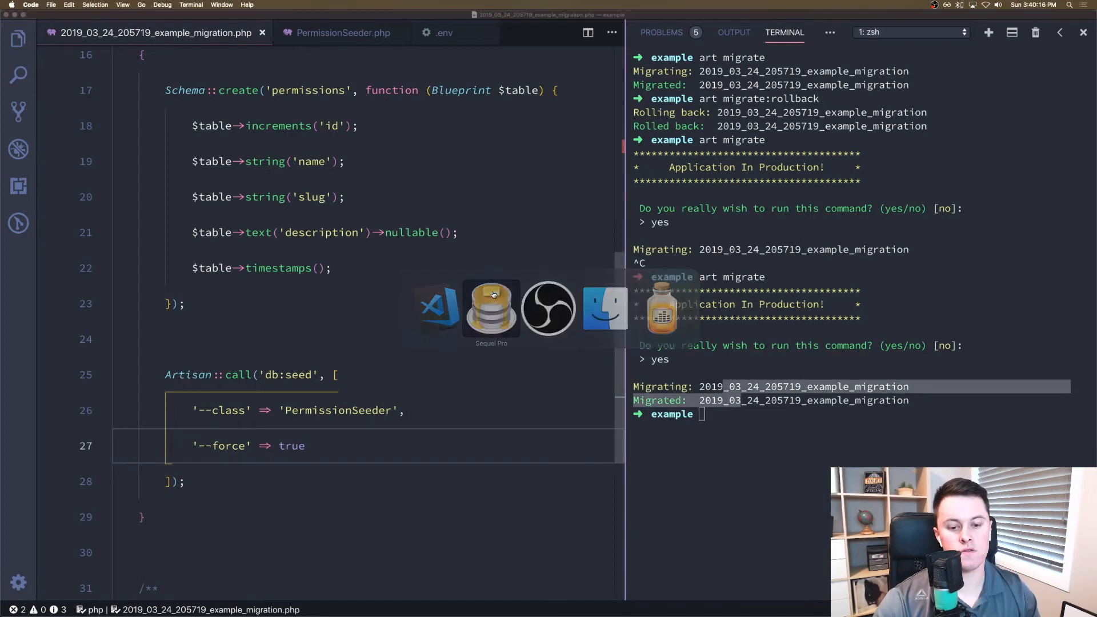
Step: In Sequel Pro, refresh the tables to reveal the permissions table with Administrator, Editor and Guest
left_click(492, 308)
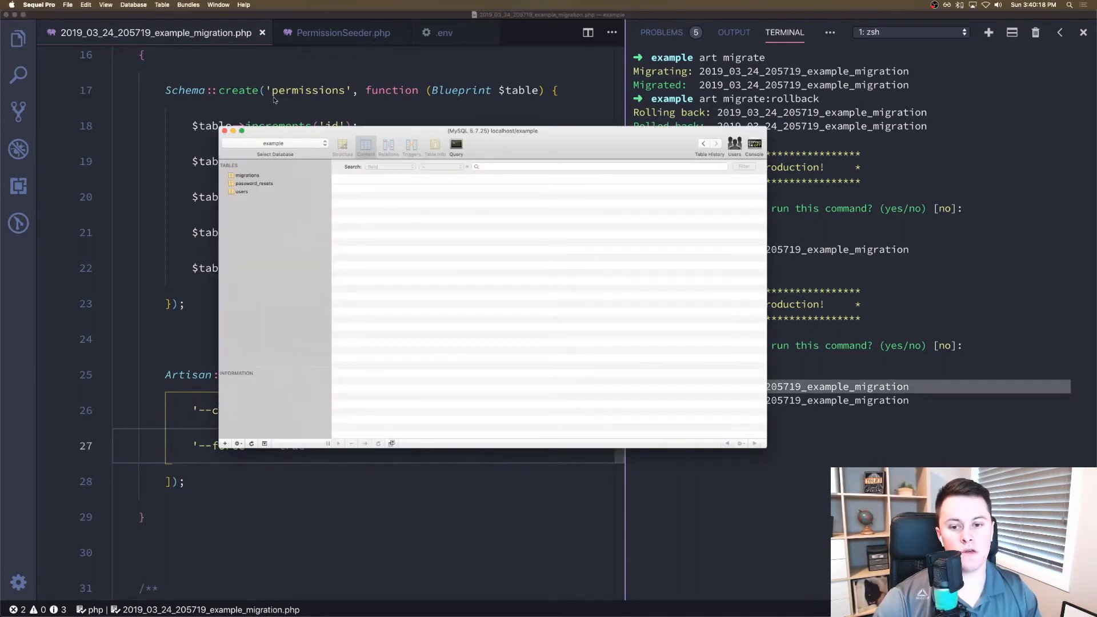
left_click(133, 6)
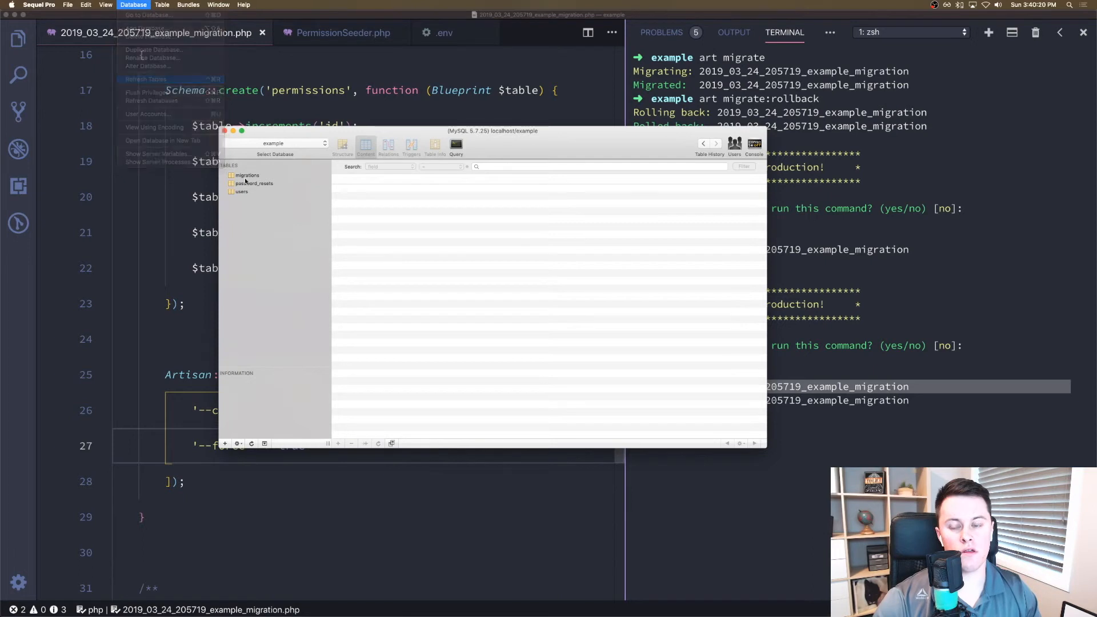
left_click(249, 191)
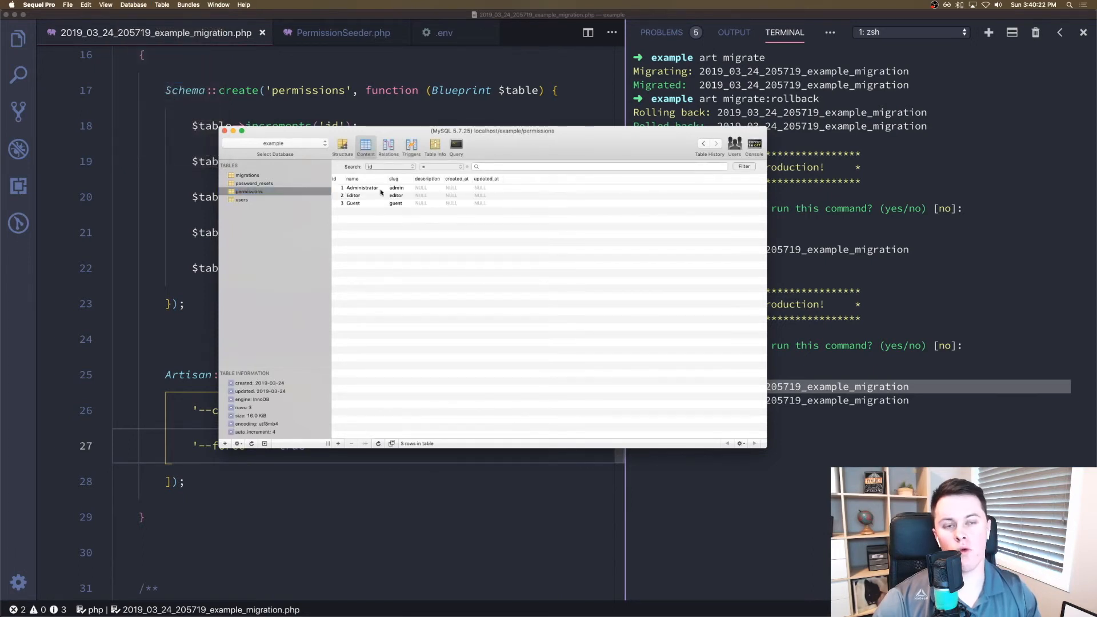